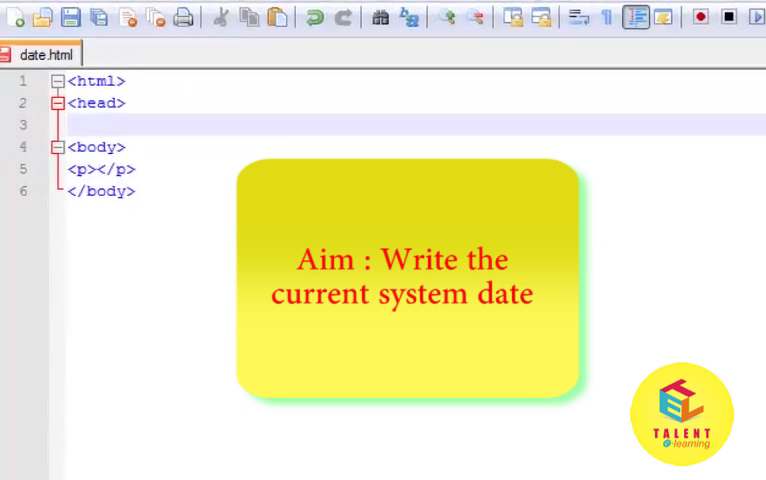
pyautogui.write('<scr')
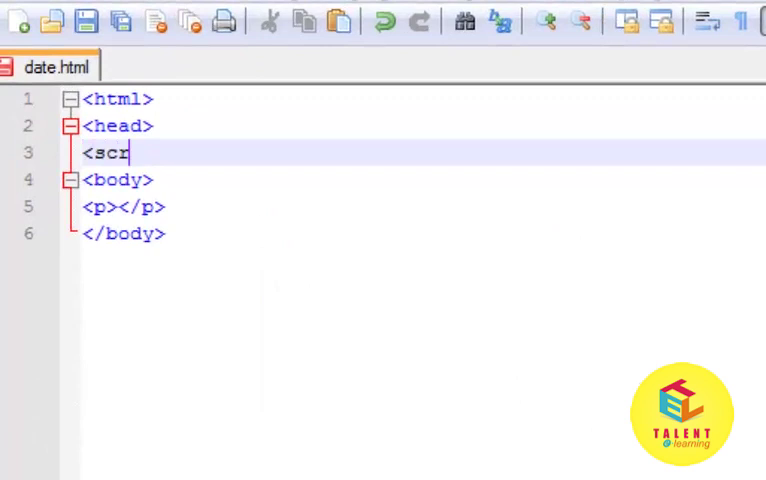
pyautogui.write('ipt')
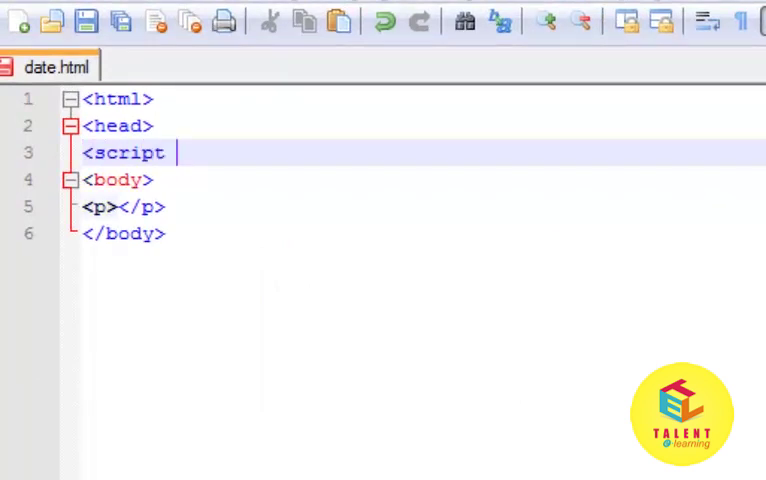
pyautogui.write('language')
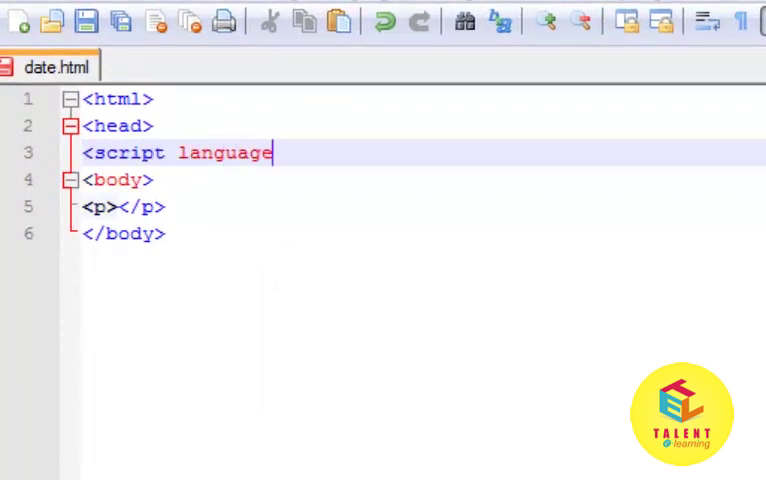
pyautogui.write('=')
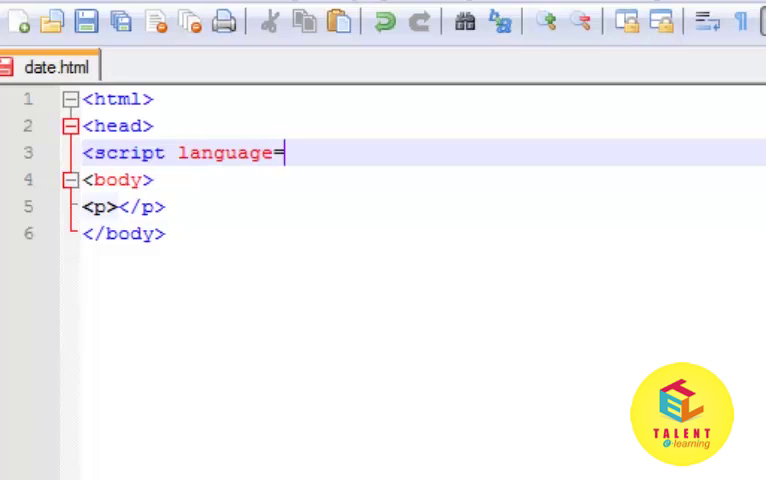
pyautogui.write('"java')
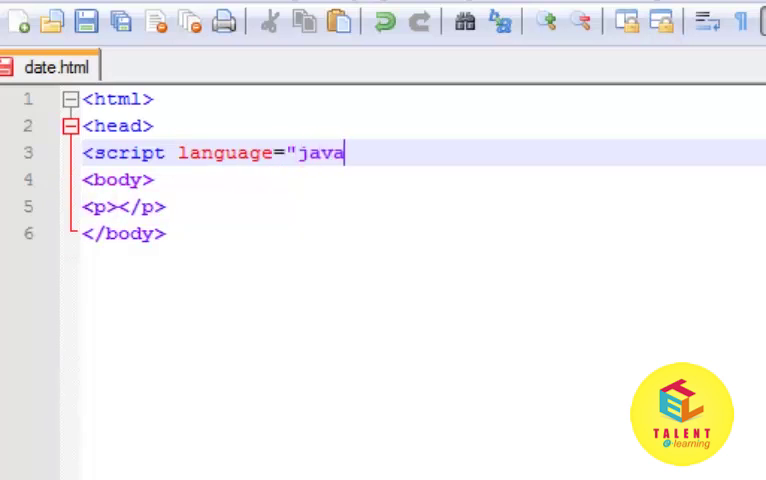
pyautogui.write('script">')
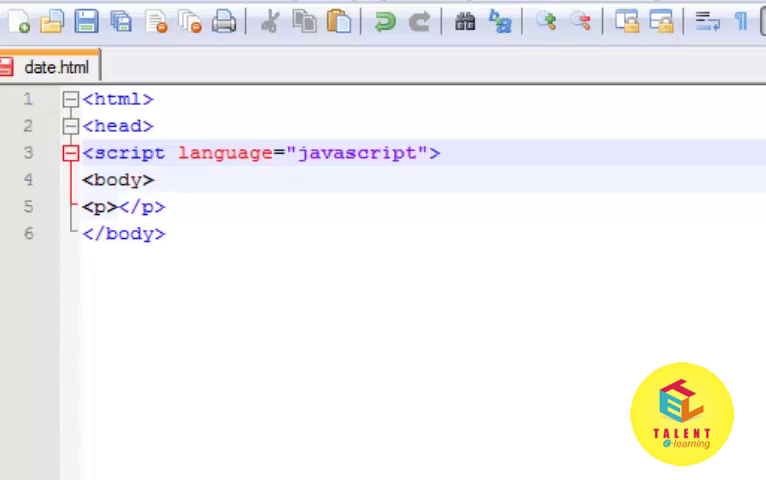
pyautogui.write('docume')
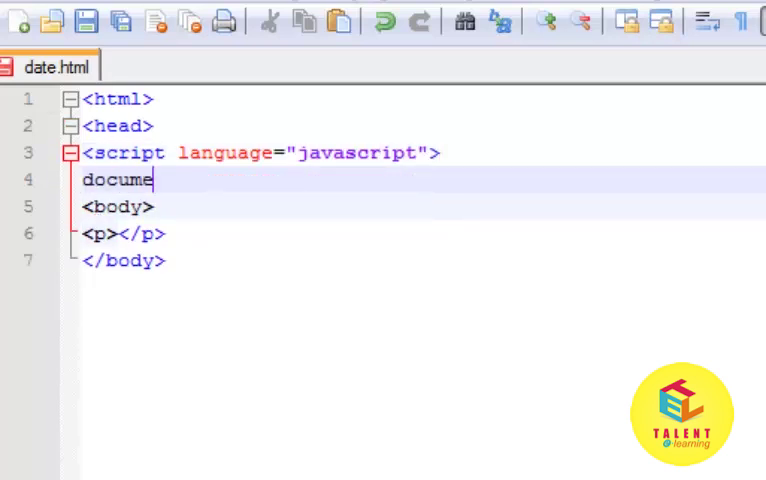
pyautogui.write('nt.write')
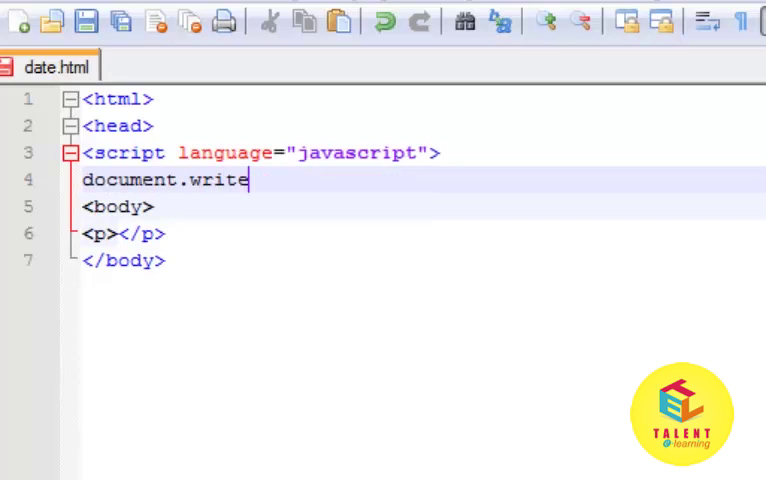
pyautogui.write('(')
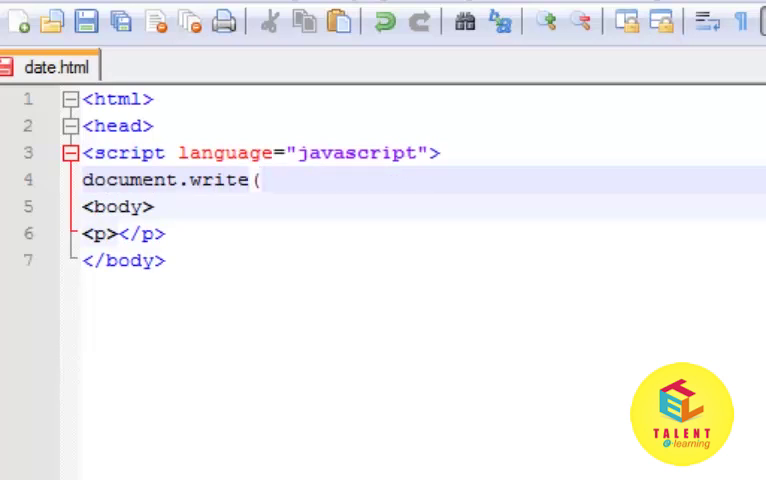
pyautogui.write('Date')
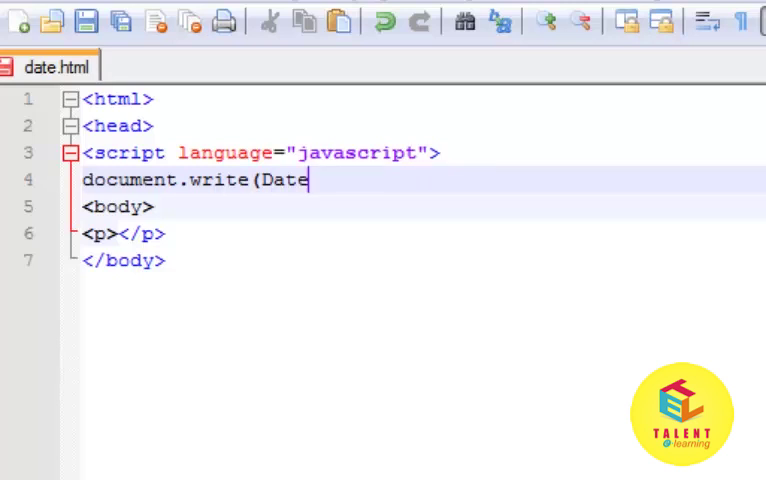
pyautogui.write('()')
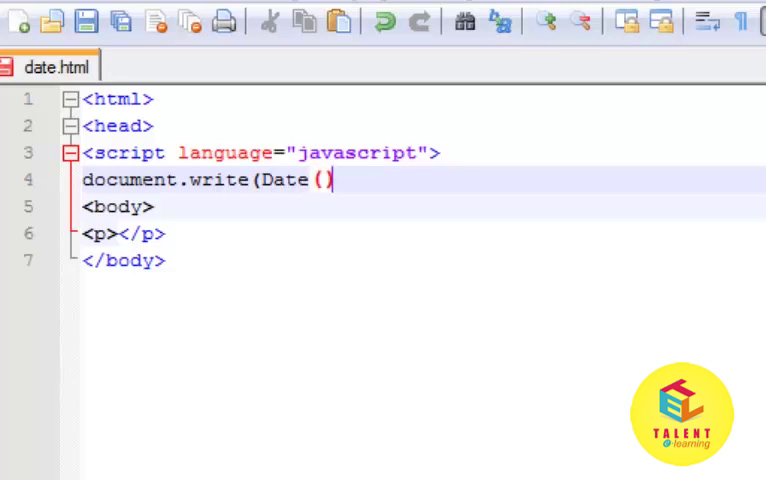
pyautogui.write(')')
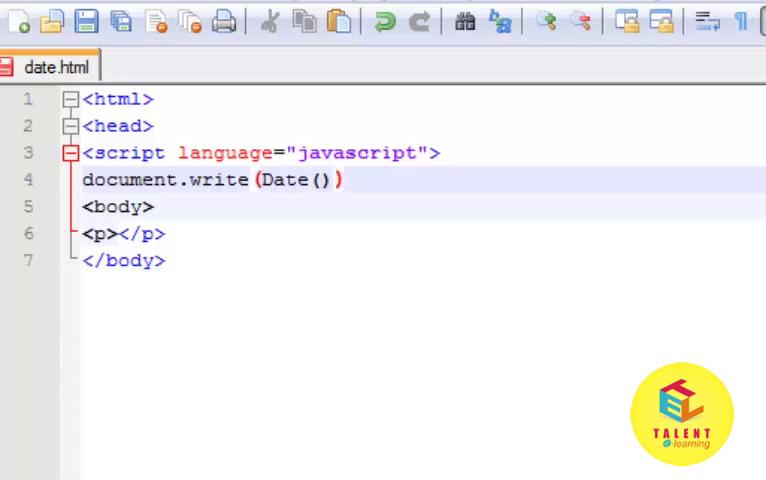
pyautogui.write('document.w')
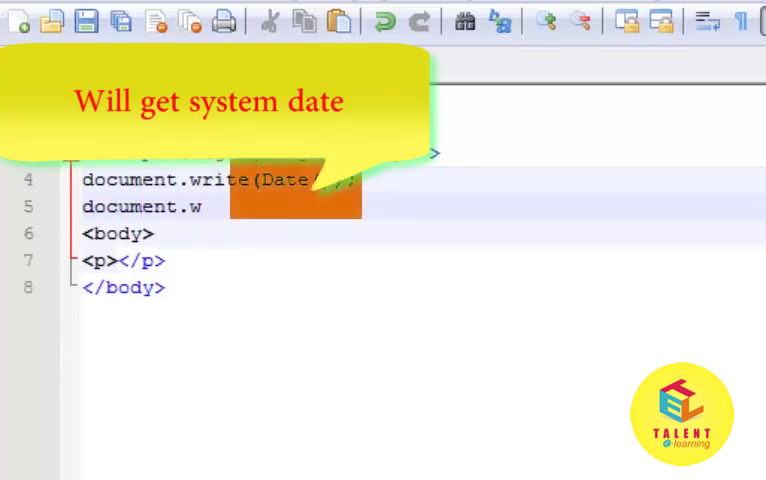
pyautogui.write('rite(')
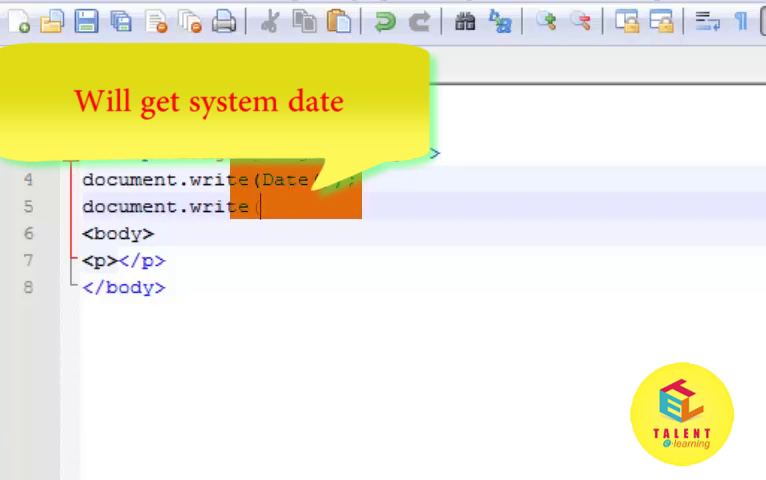
pyautogui.write('"<')
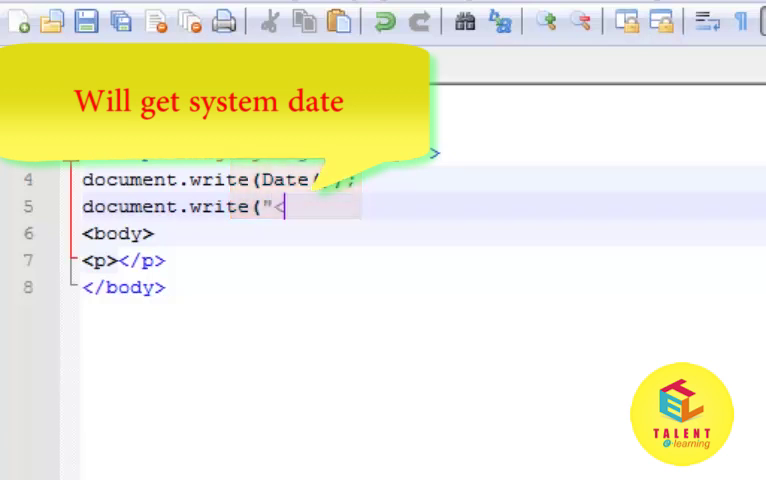
pyautogui.write('br/>"')
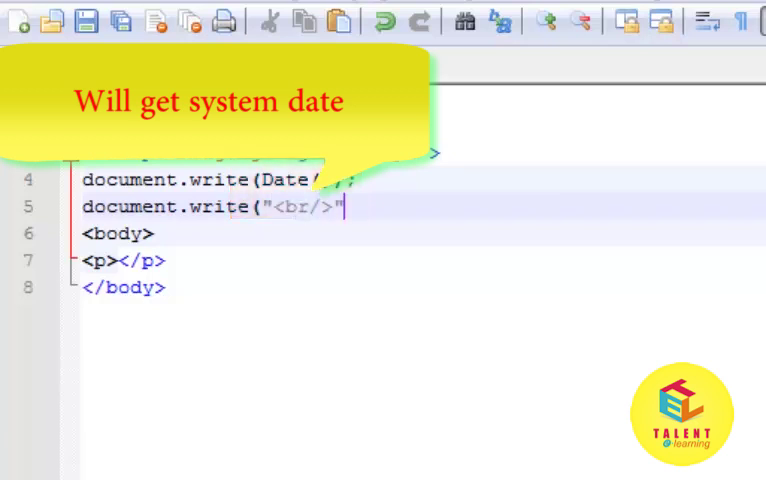
pyautogui.write(');')
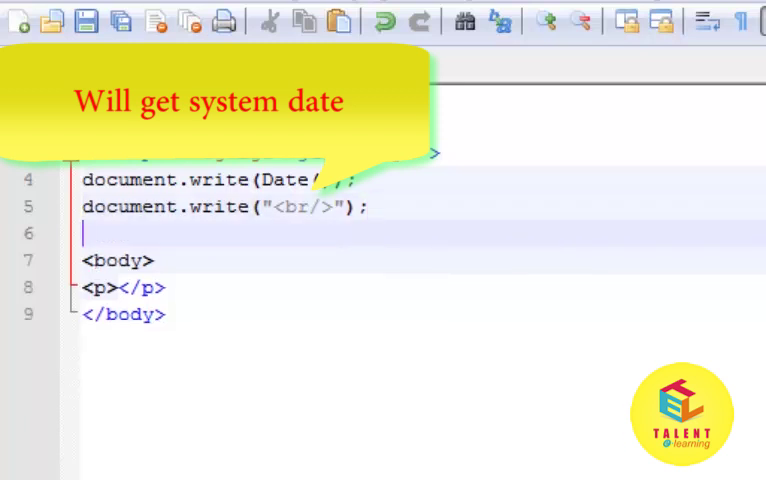
pyautogui.write('V')
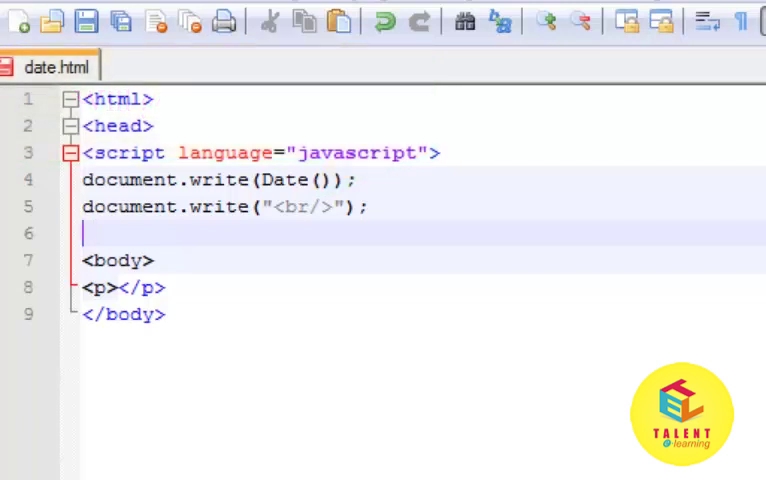
pyautogui.write('var')
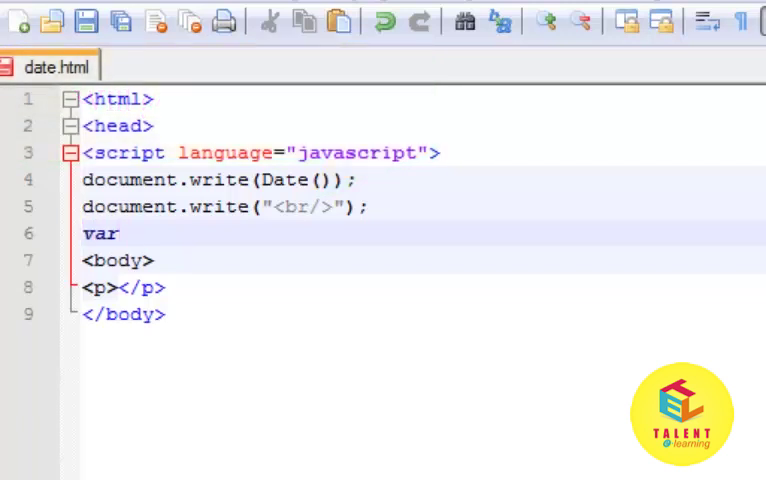
pyautogui.write('d=new Da')
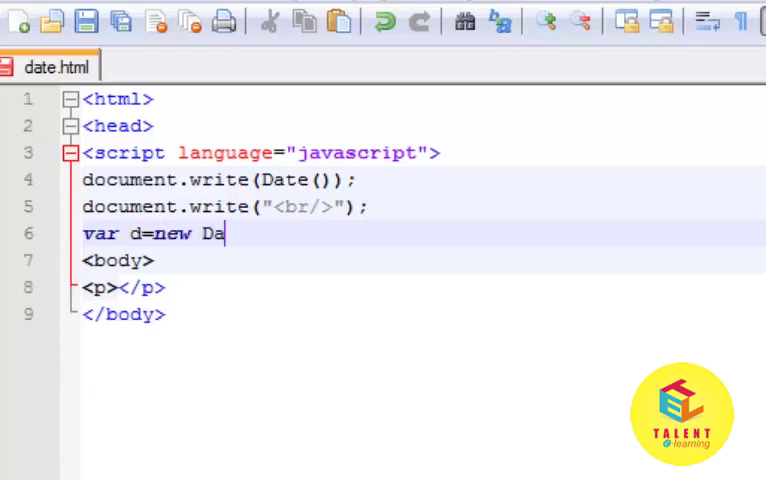
pyautogui.write('te')
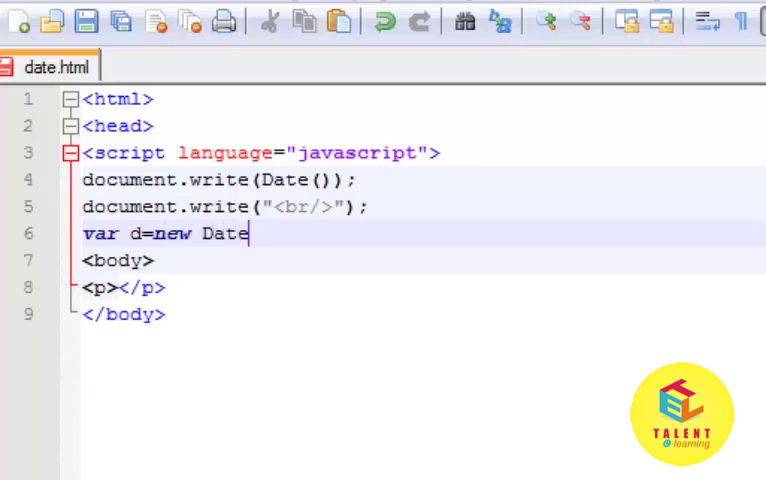
pyautogui.write('()')
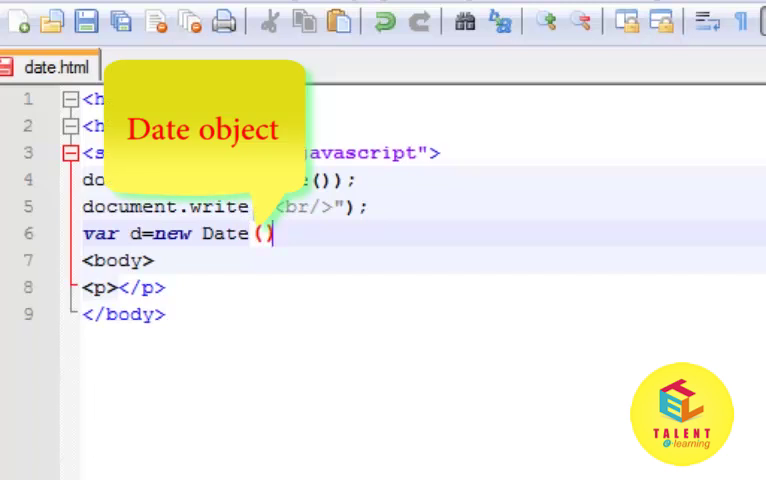
pyautogui.write(';')
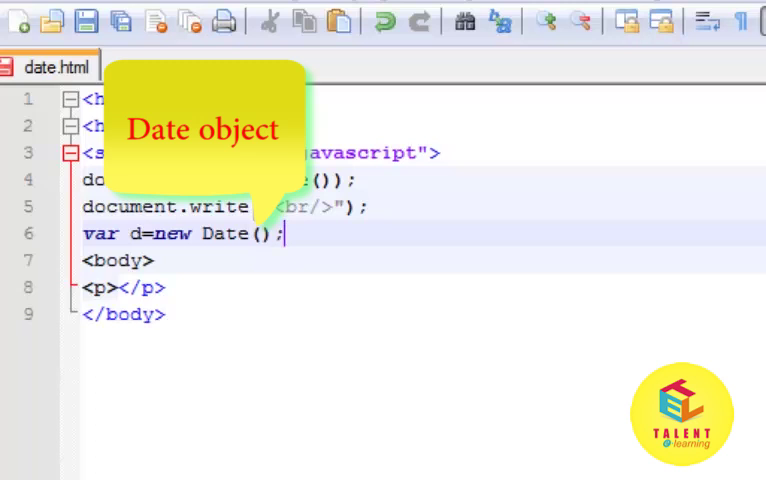
pyautogui.write('document.')
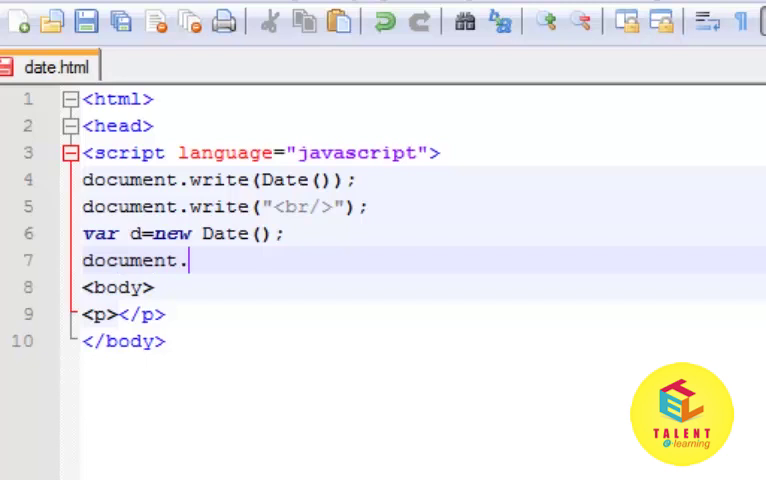
pyautogui.write('write')
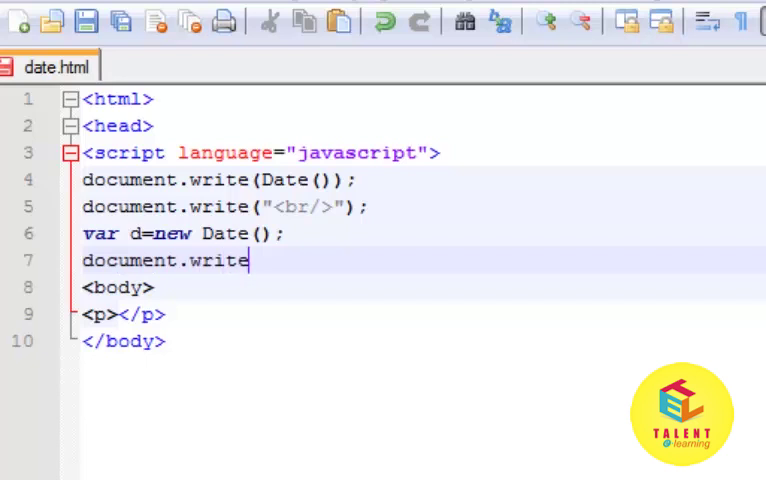
pyautogui.write('(')
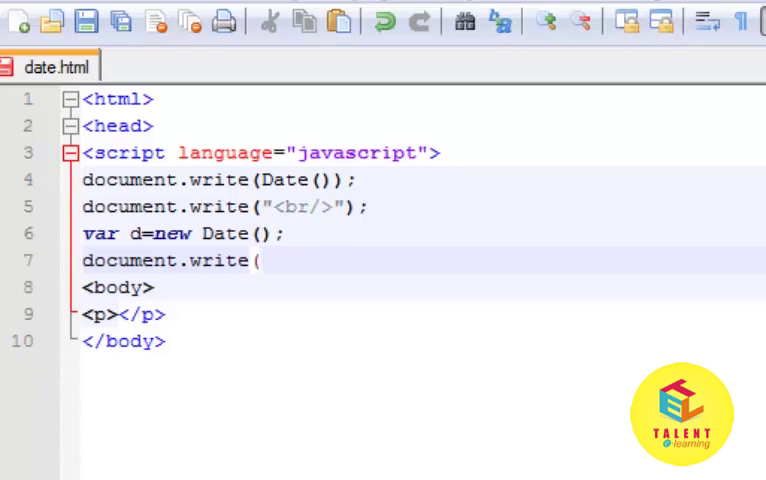
pyautogui.write('"The')
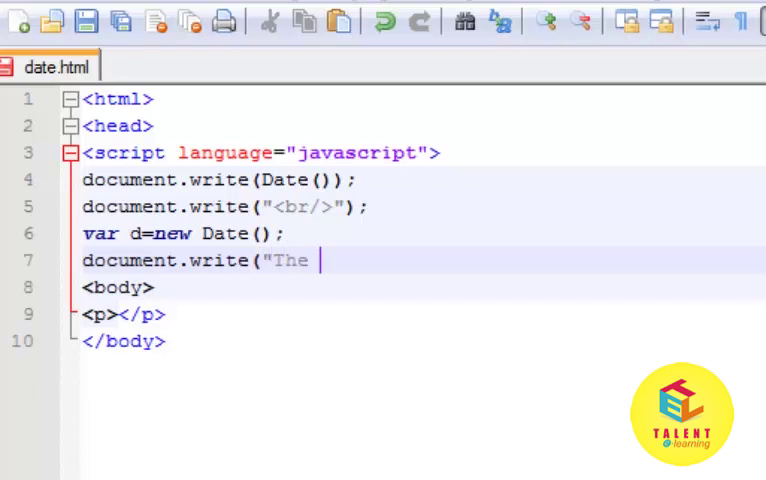
pyautogui.write('month is "')
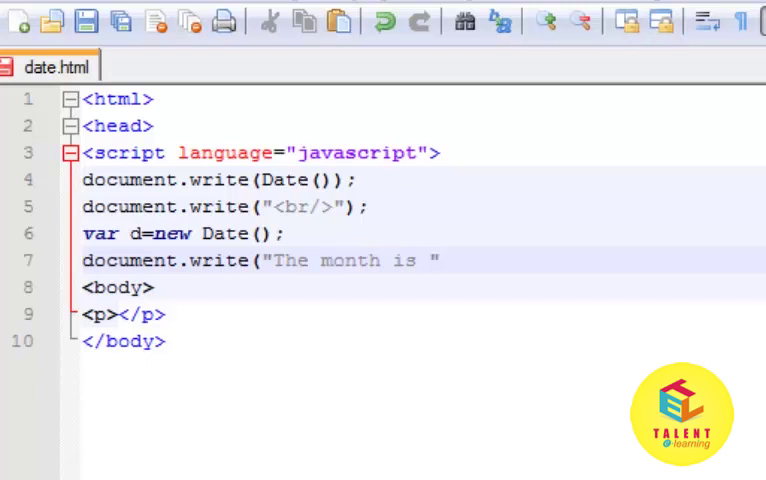
pyautogui.write('+')
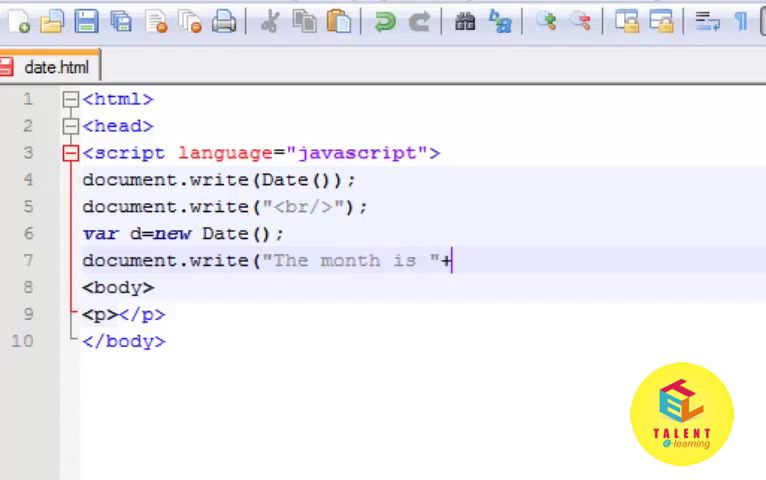
pyautogui.write('d.get')
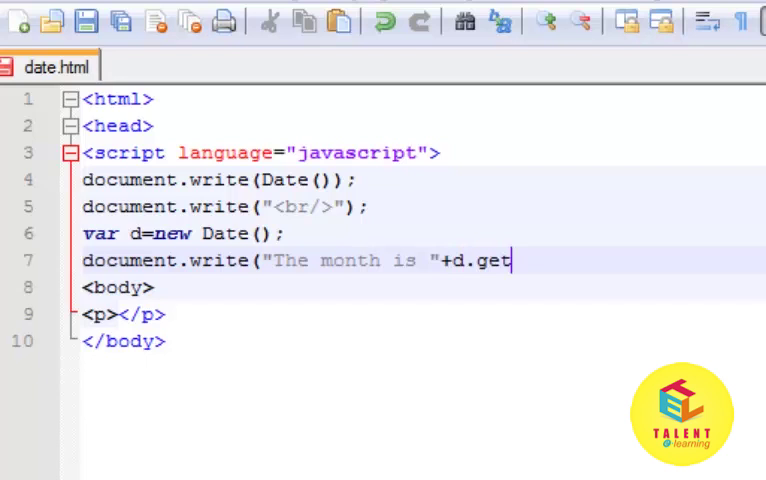
pyautogui.write('Mont')
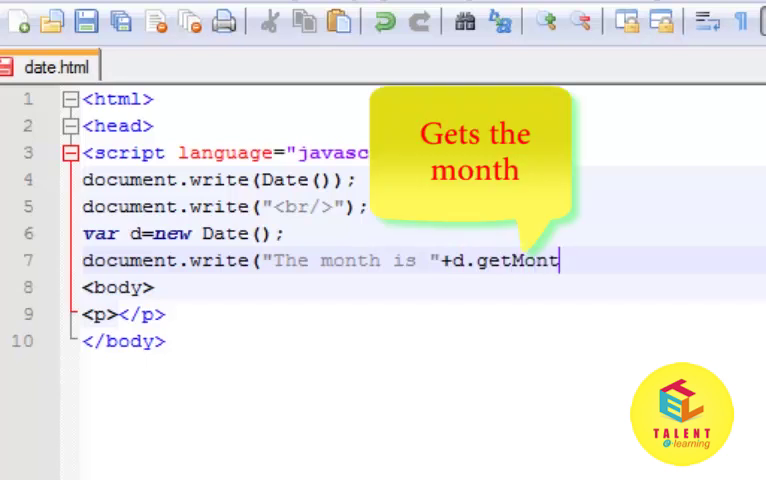
pyautogui.write('h')
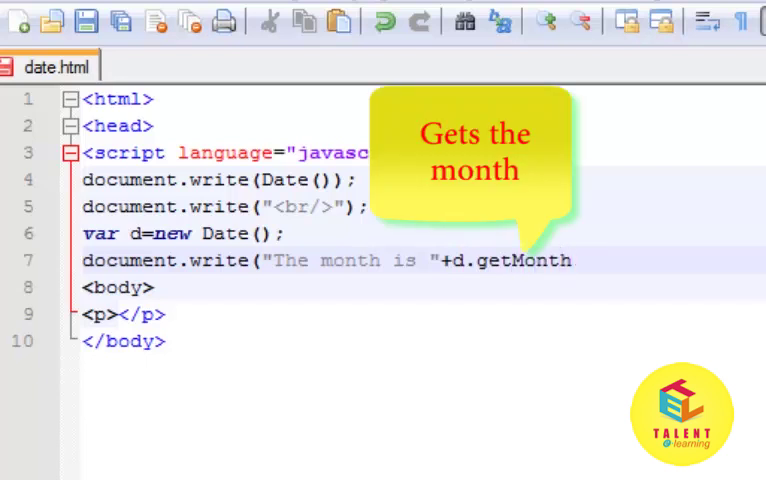
pyautogui.write('());')
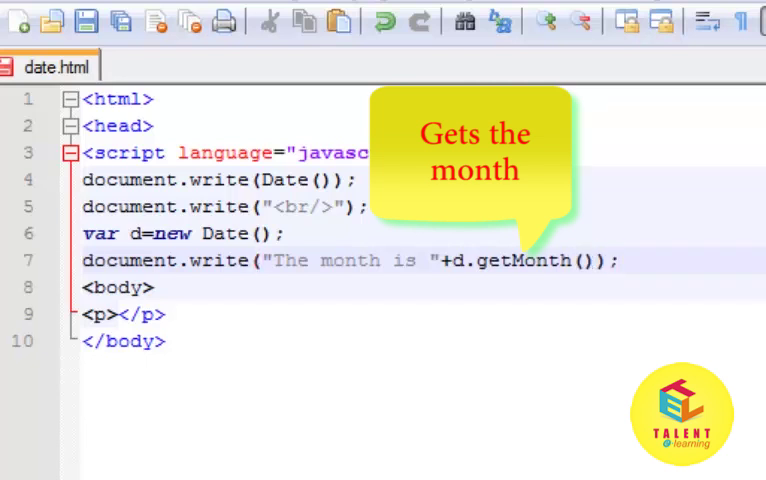
pyautogui.write('document.writ')
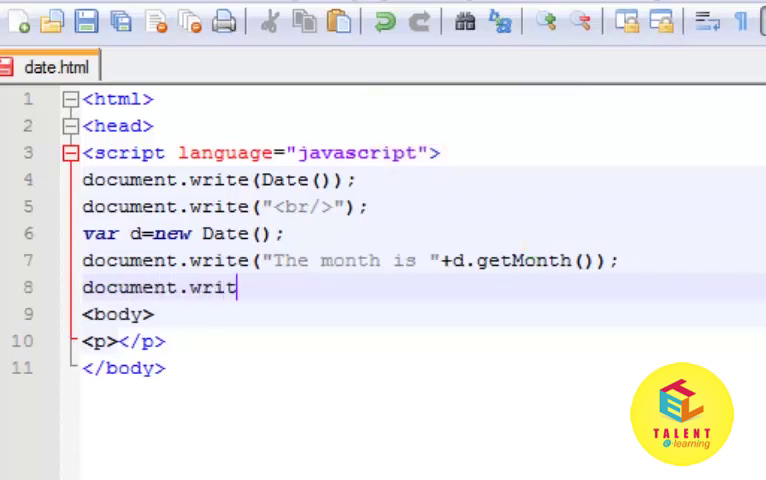
pyautogui.write('e("')
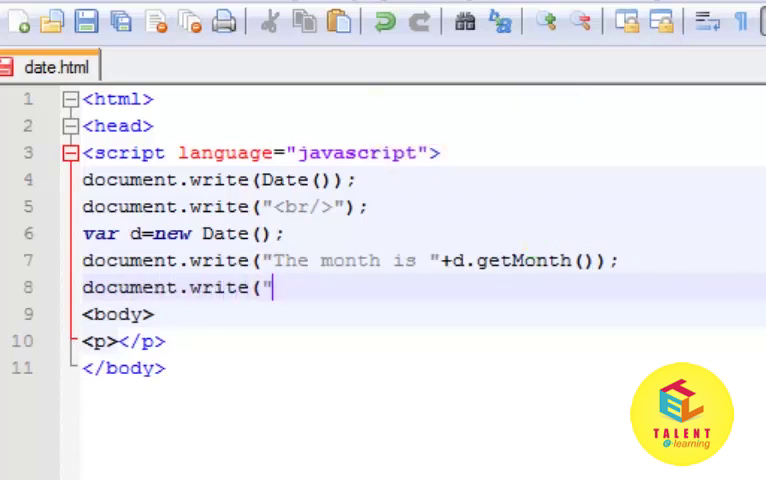
pyautogui.write('<Br/>')
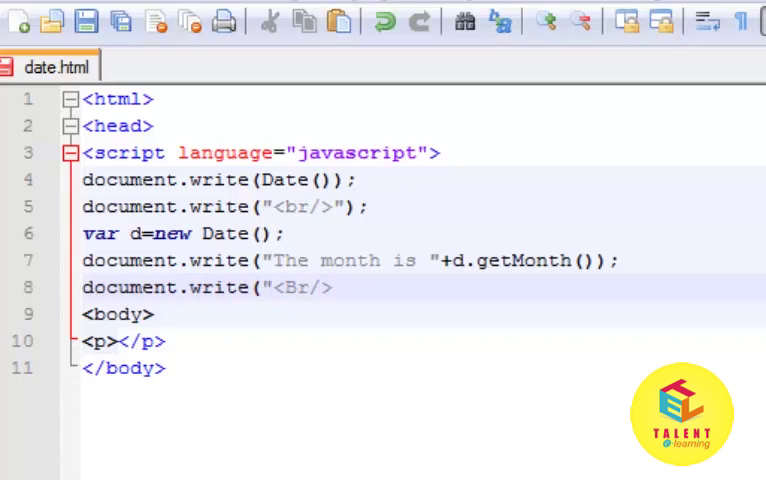
pyautogui.write('");')
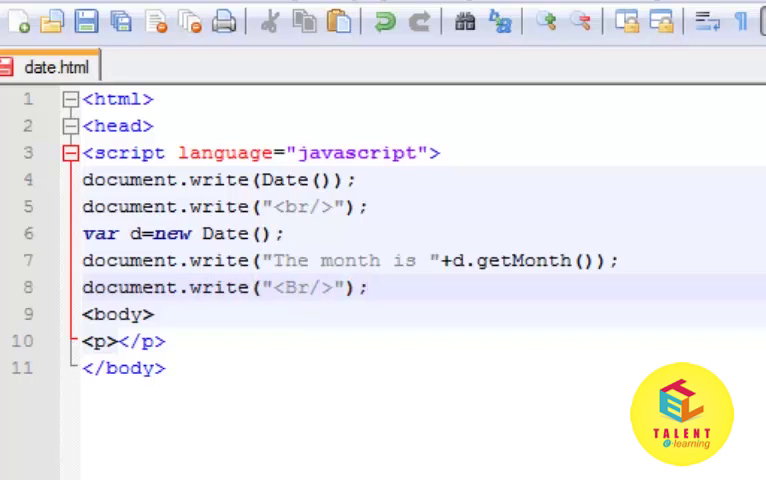
pyautogui.write('document')
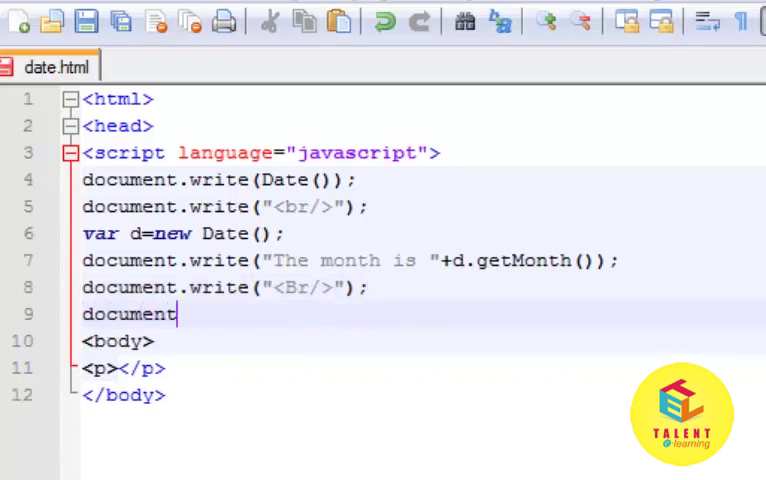
pyautogui.write('.write')
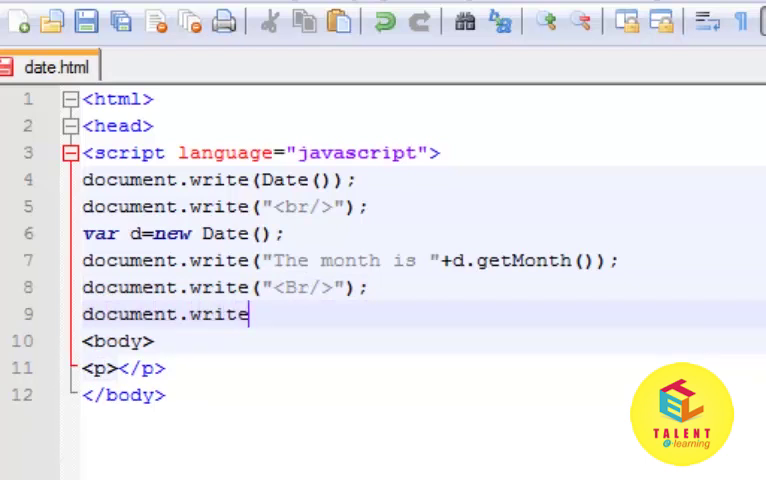
pyautogui.write('("Th')
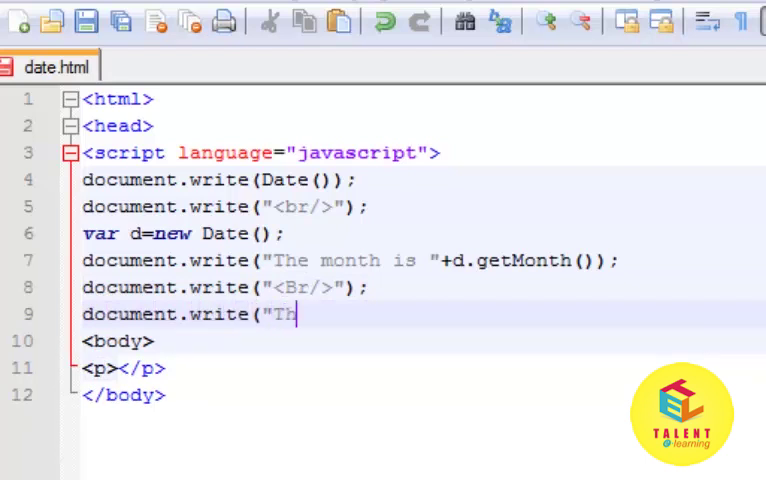
pyautogui.write('e year')
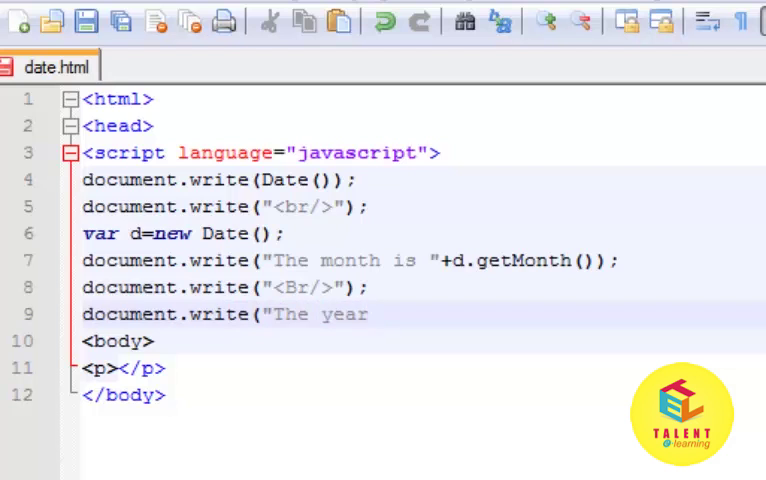
pyautogui.write('is "')
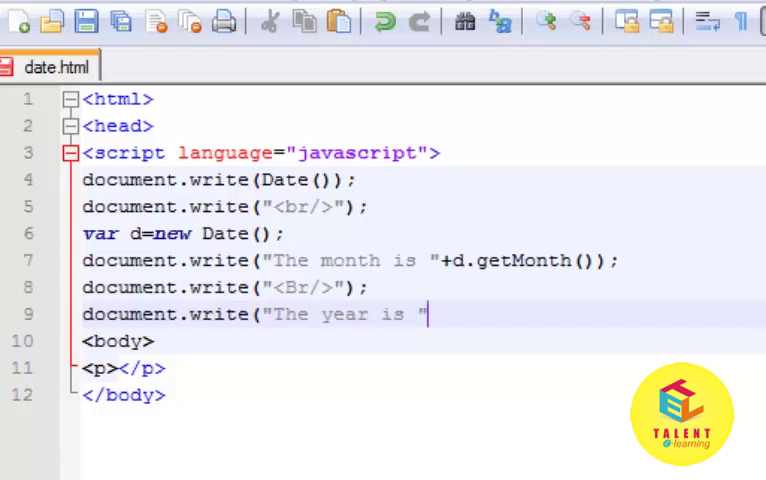
pyautogui.write('+d.')
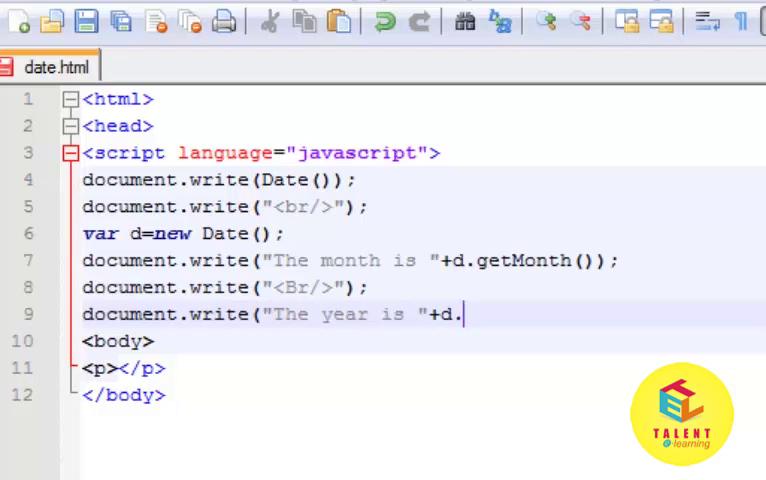
pyautogui.write('getu')
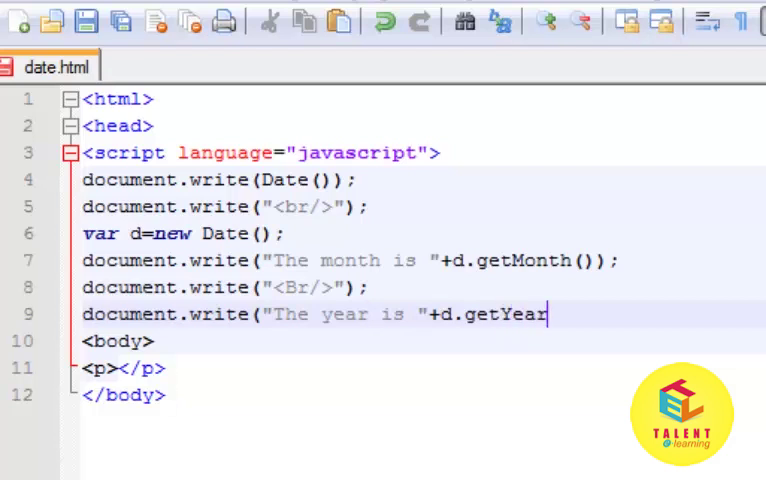
pyautogui.write('());')
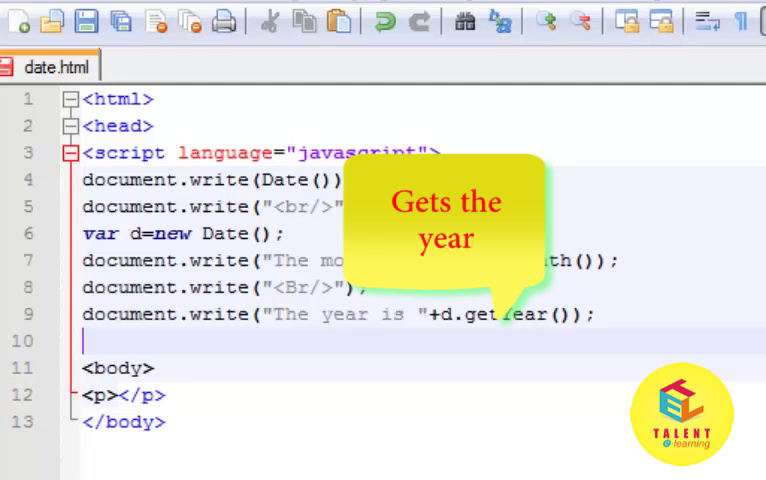
pyautogui.write('</hea')
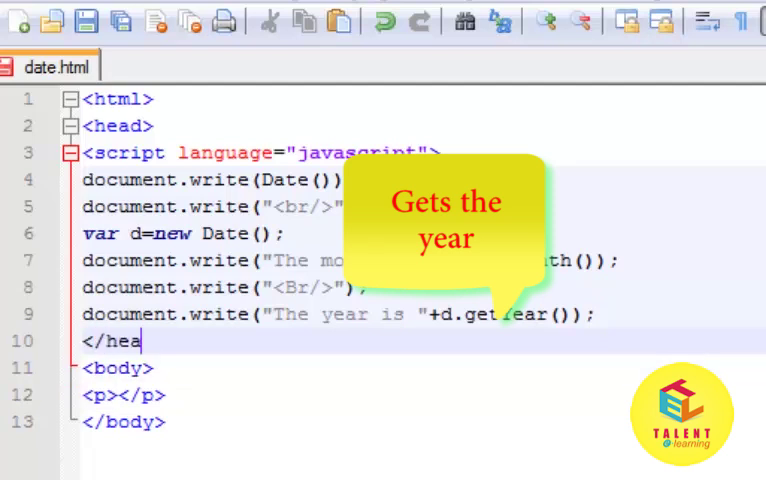
pyautogui.write('d>')
pyautogui.write('</script>')
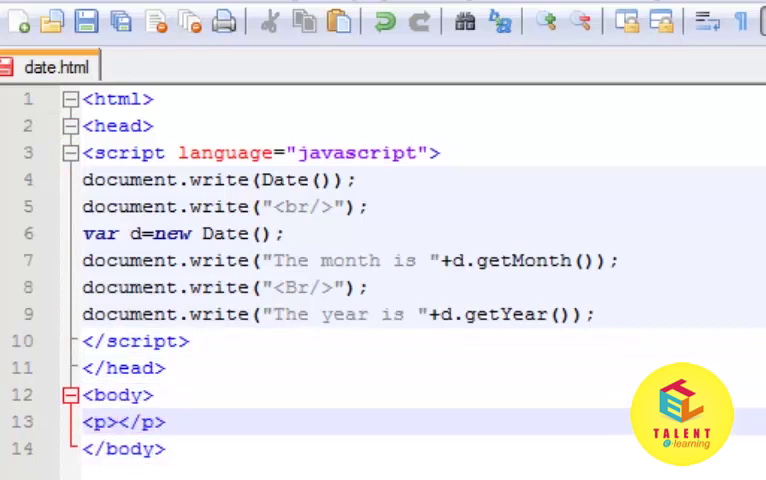
pyautogui.write('DHTML Tu')
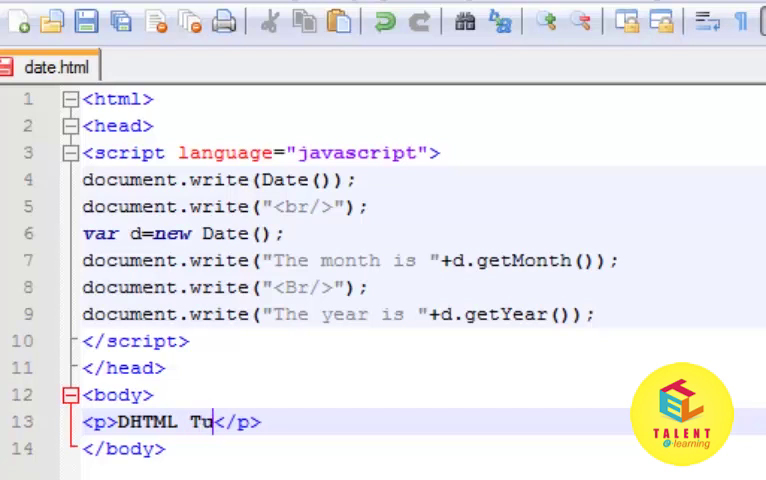
pyautogui.write('torial')
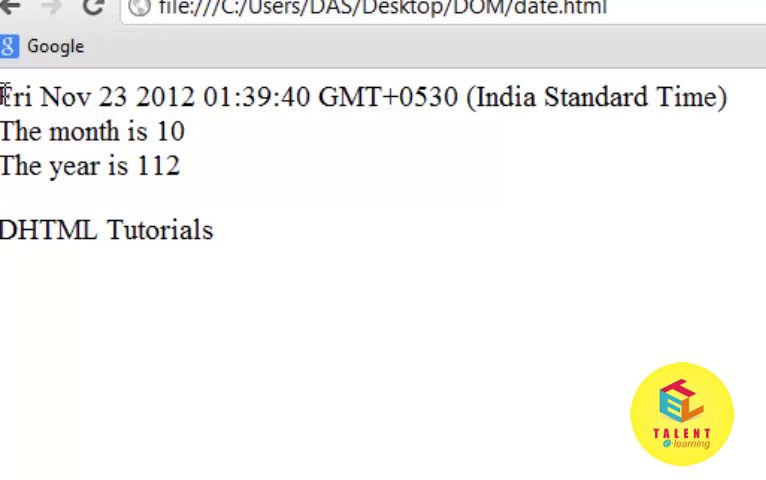
pyautogui.moveTo(144, 216)
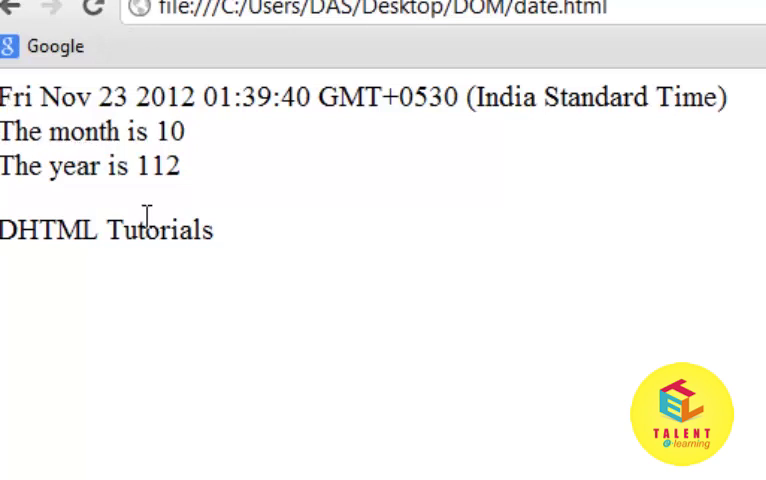